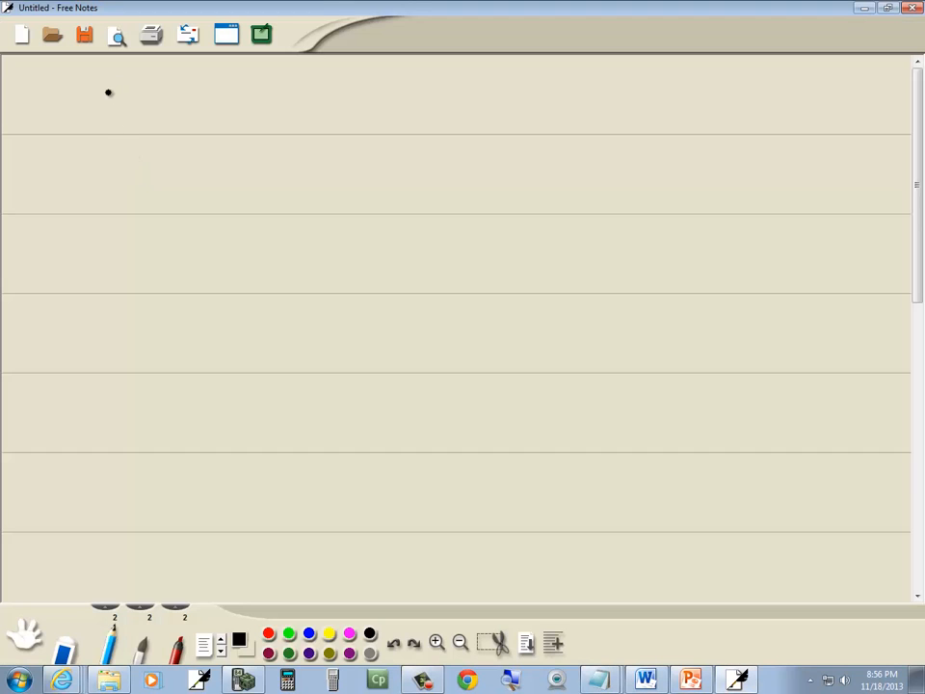
# Handwrite 7/(6+√3) and start the next line with '= 7/(6+'
pyautogui.click(689, 679)
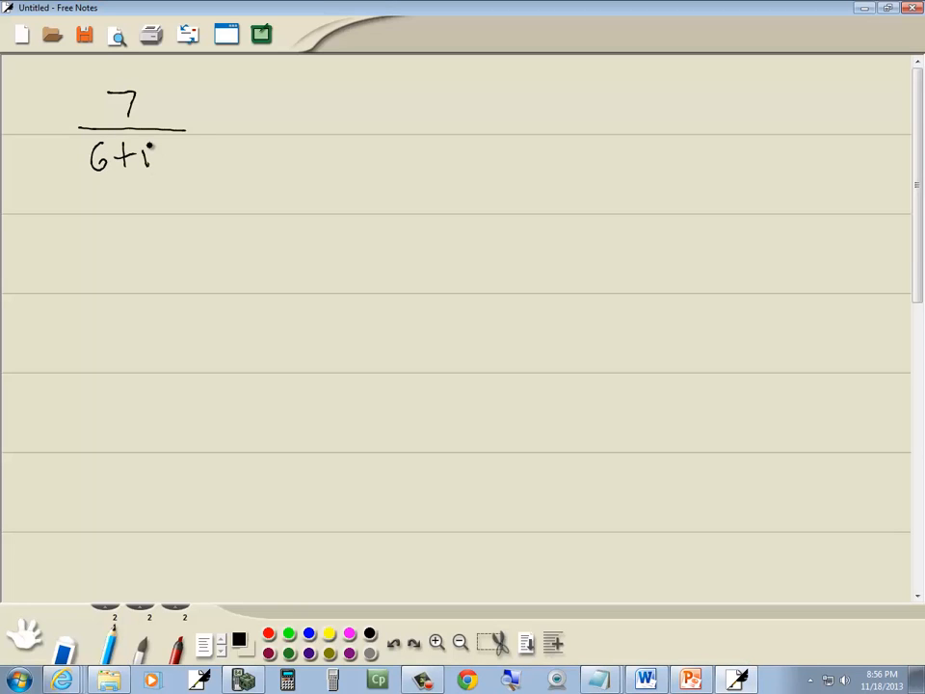
pyautogui.moveTo(149, 154); pyautogui.dragTo(178, 149)
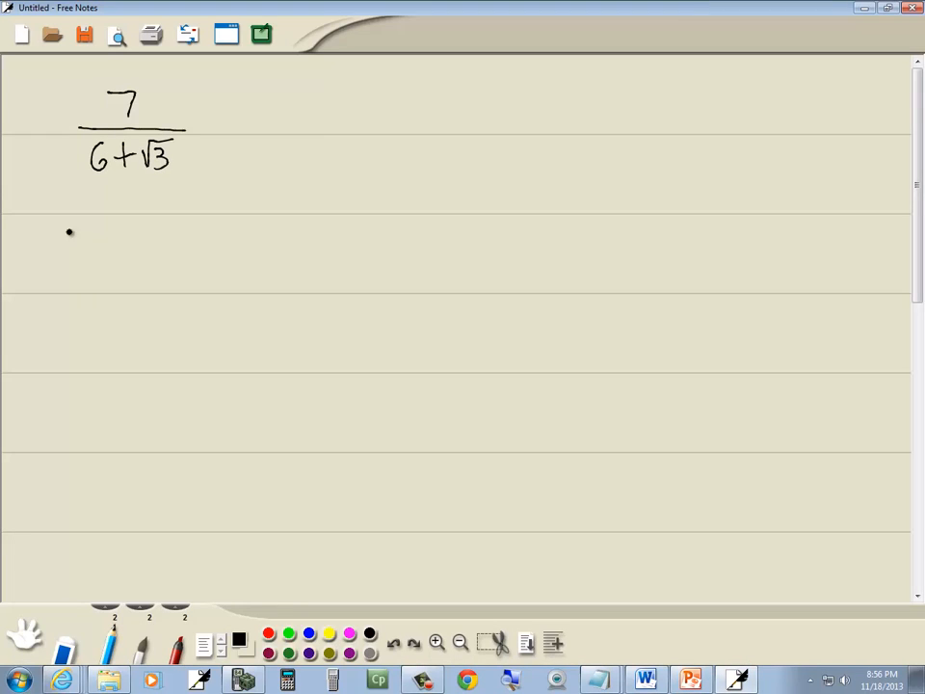
pyautogui.moveTo(48, 236); pyautogui.dragTo(168, 236)
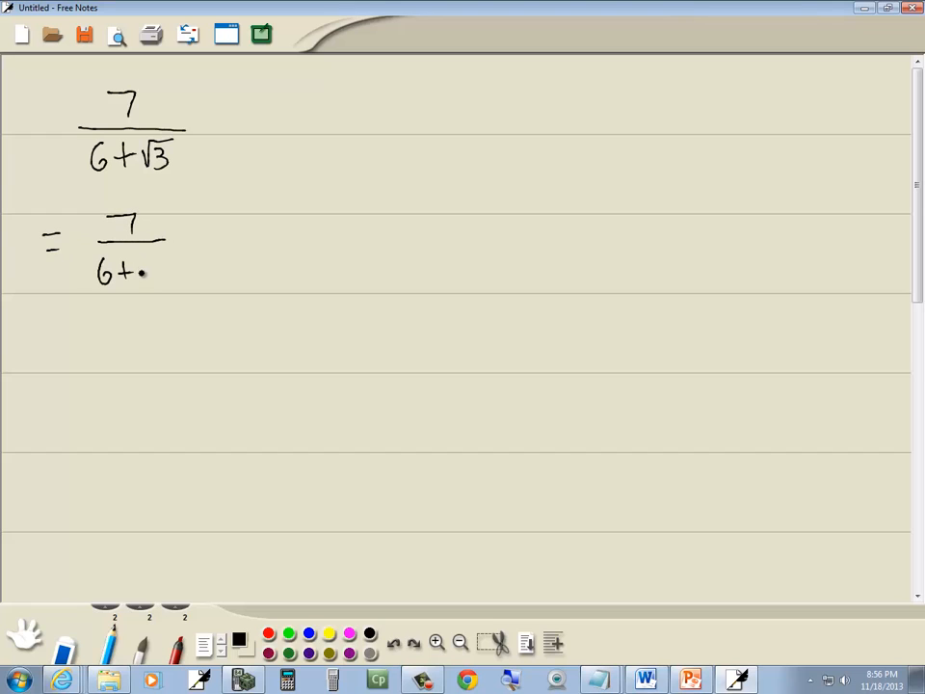
# Complete the 6+√3 denominator, multiply by (6−√3)/(6−√3), and begin '= 7(6−√3)' below
pyautogui.moveTo(150, 274); pyautogui.dragTo(169, 270)
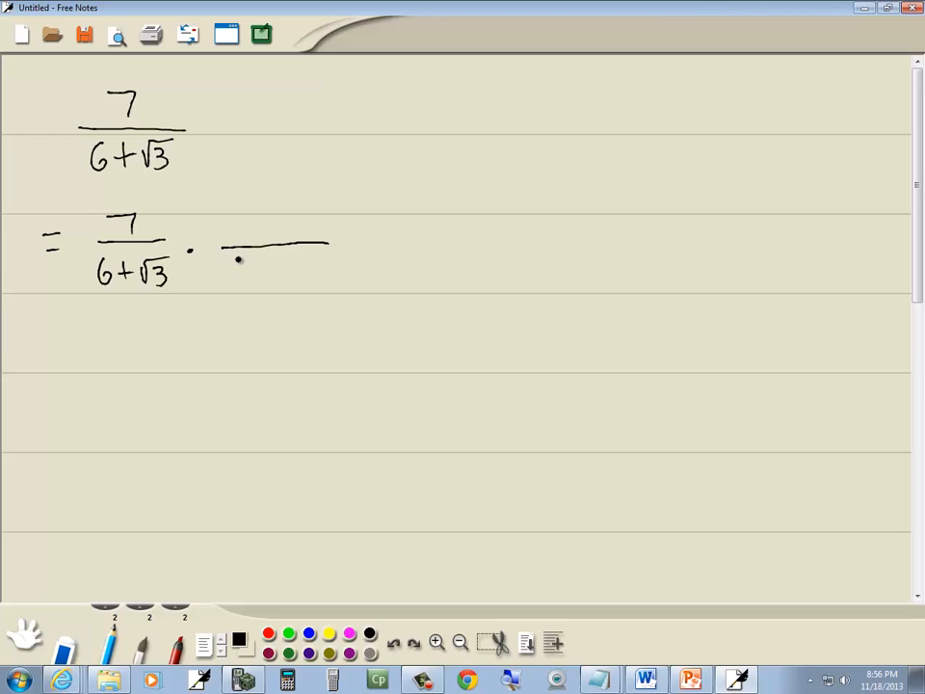
pyautogui.moveTo(236, 274); pyautogui.dragTo(313, 270)
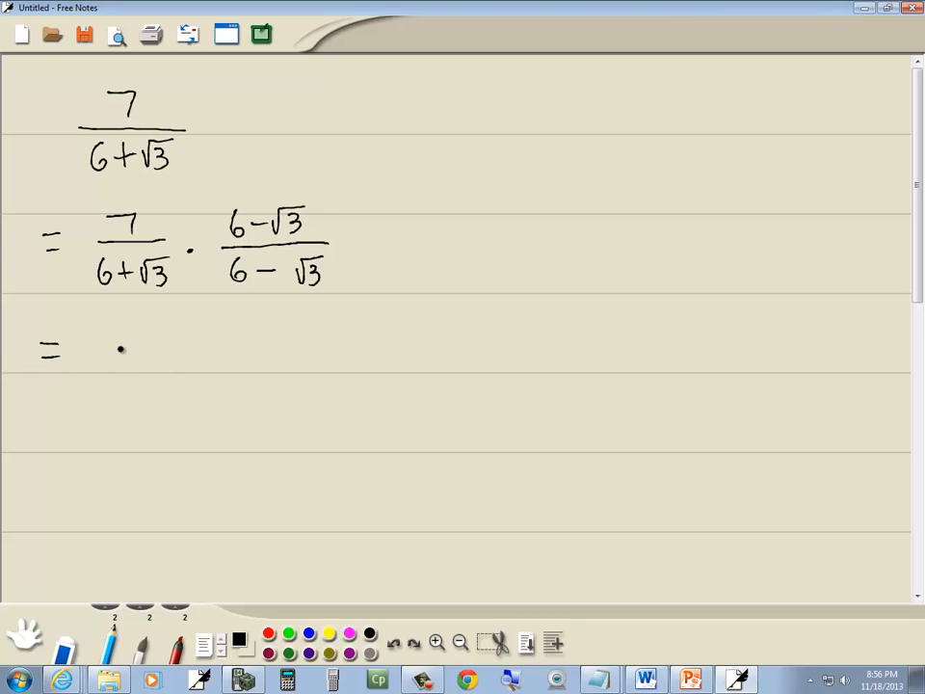
pyautogui.moveTo(101, 347); pyautogui.dragTo(159, 352)
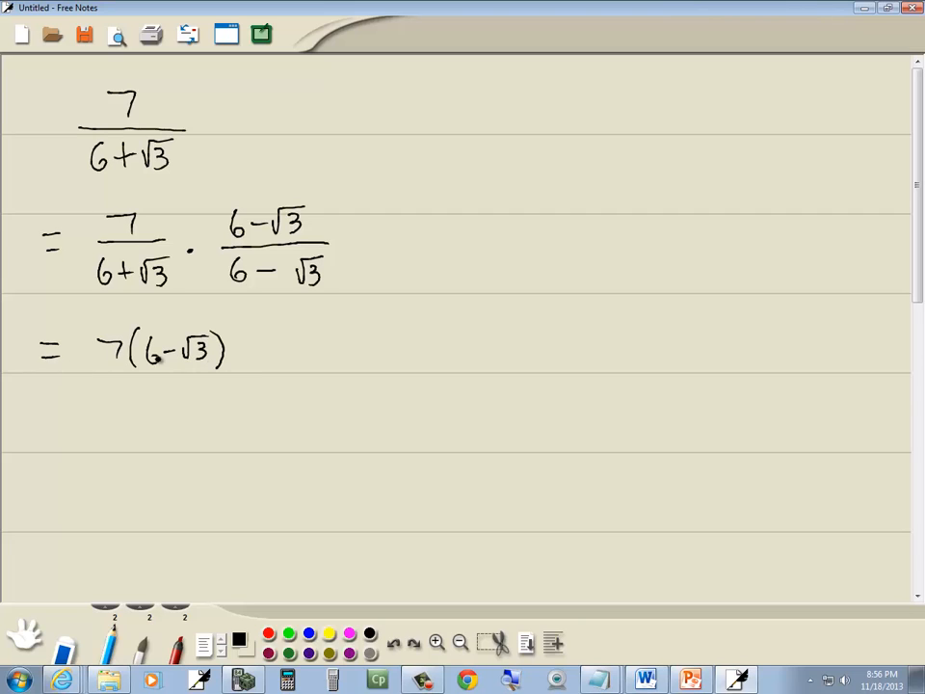
# Draw the fraction bar under 7(6−√3) and write the denominator 6(6)+√3(−√3)
pyautogui.moveTo(104, 376); pyautogui.dragTo(231, 375)
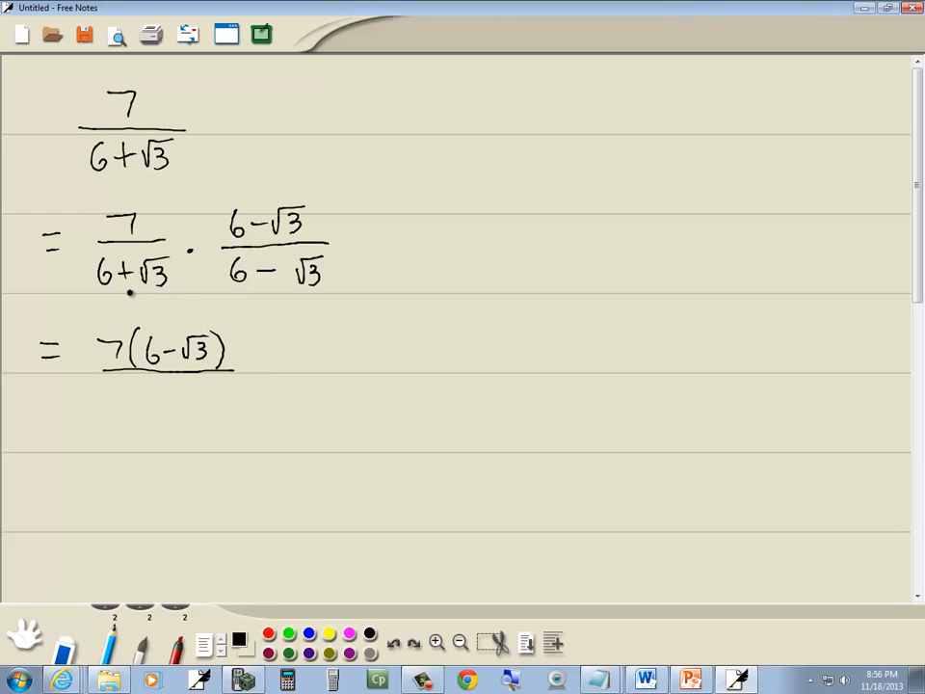
pyautogui.moveTo(101, 400); pyautogui.dragTo(120, 400)
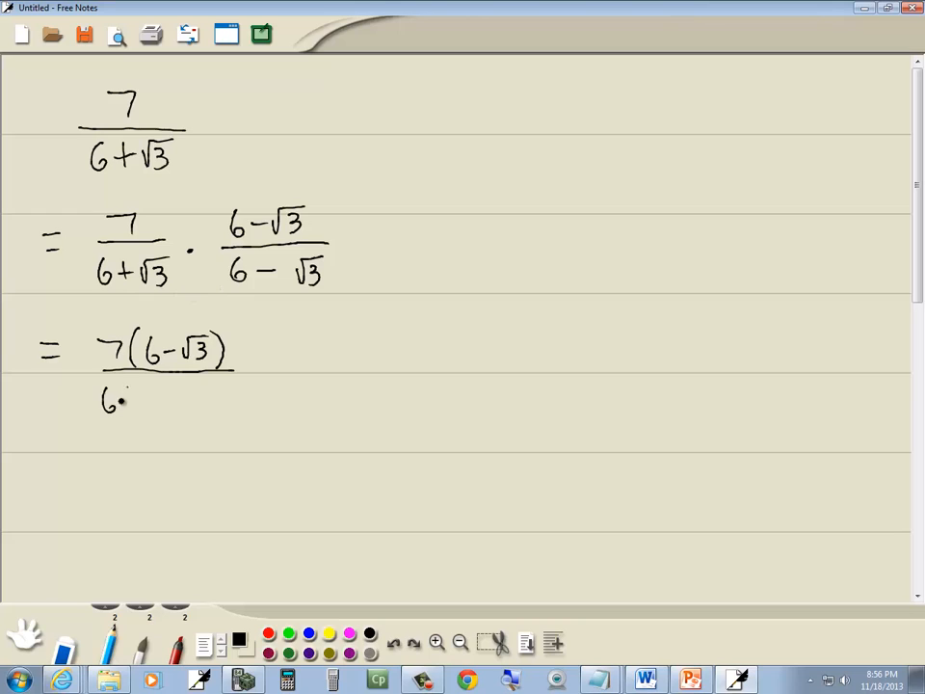
pyautogui.moveTo(115, 400); pyautogui.dragTo(178, 405)
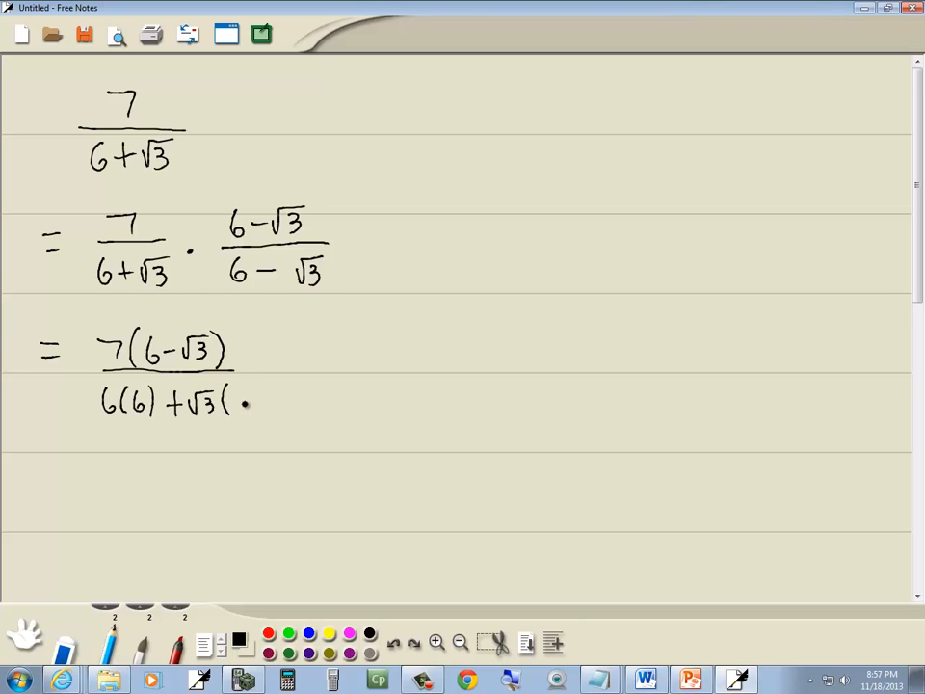
pyautogui.moveTo(251, 403); pyautogui.dragTo(284, 403)
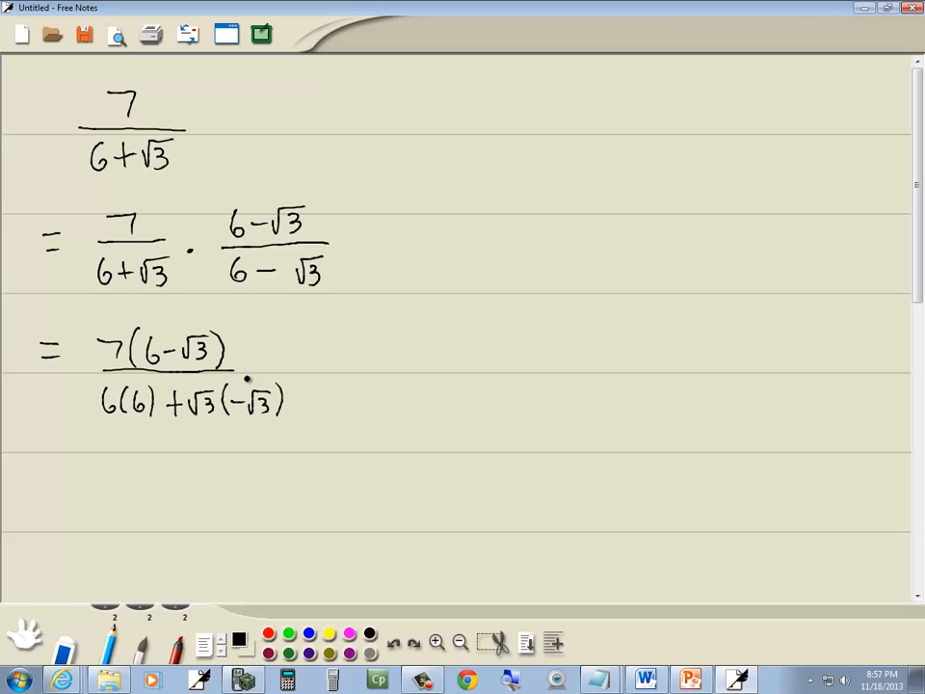
pyautogui.moveTo(113, 457)
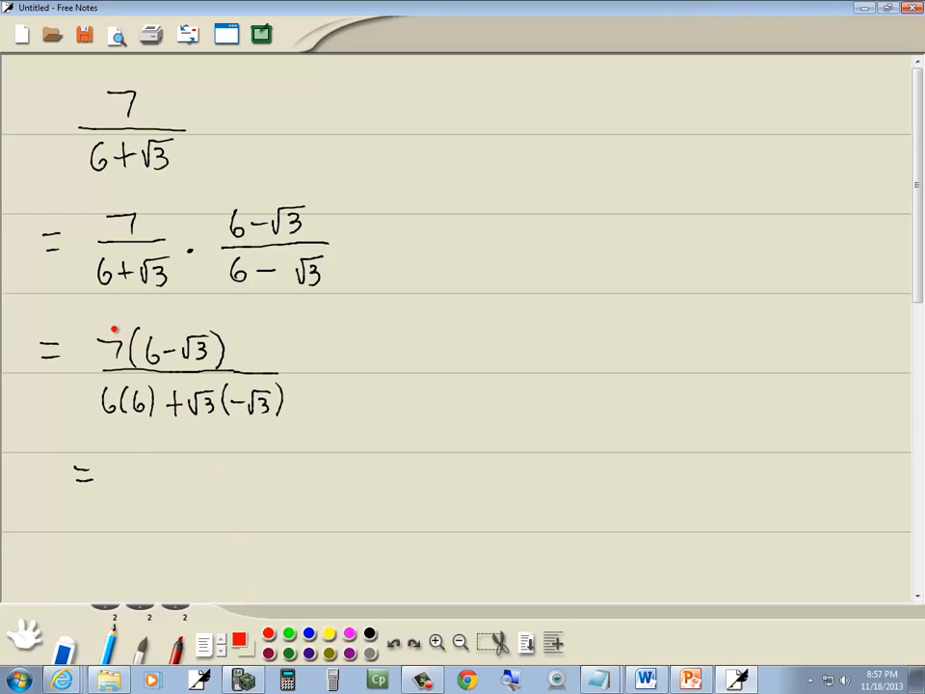
# Draw red distribution arrows from 7, then write 7(6)+7(−√3) over 36−3
pyautogui.moveTo(115, 327); pyautogui.dragTo(203, 333)
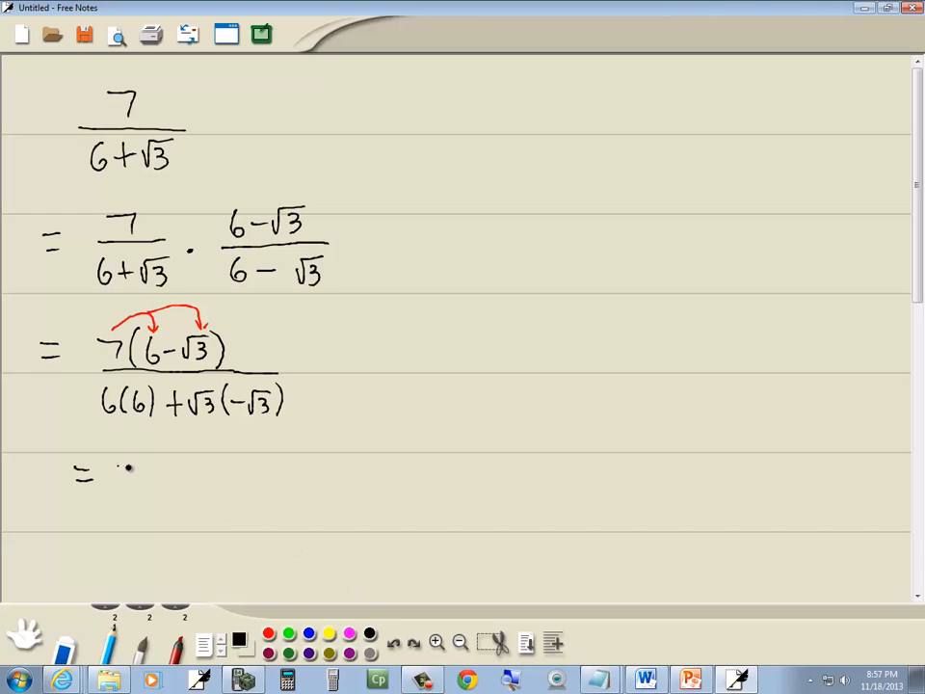
pyautogui.write('7(6) + 7(-√3')
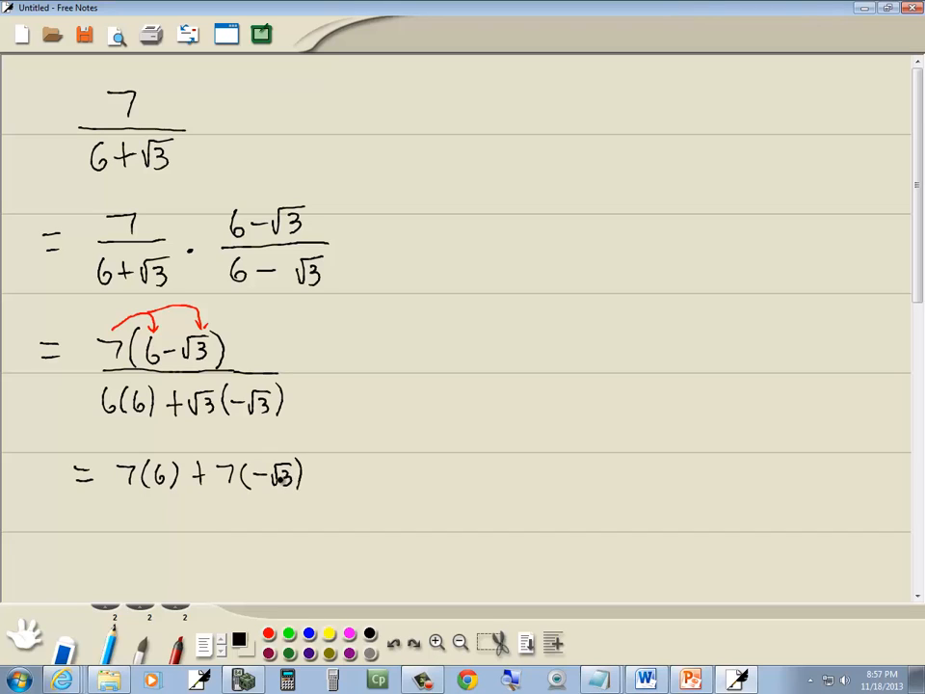
pyautogui.moveTo(125, 495); pyautogui.dragTo(313, 491)
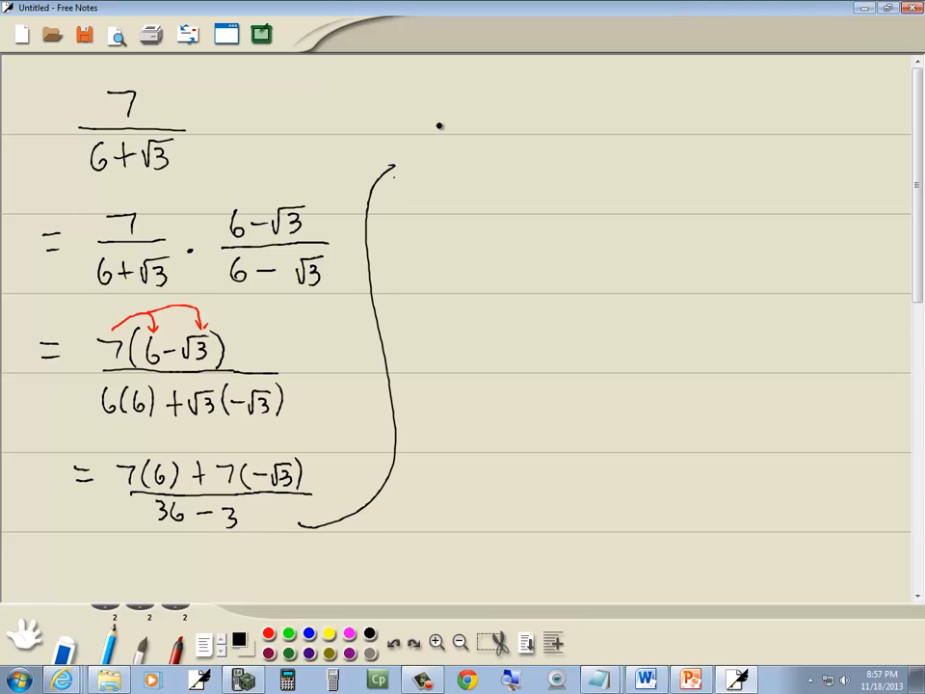
# Write '= (42−7√3)/33' at the top right of the page
pyautogui.moveTo(429, 135); pyautogui.dragTo(482, 125)
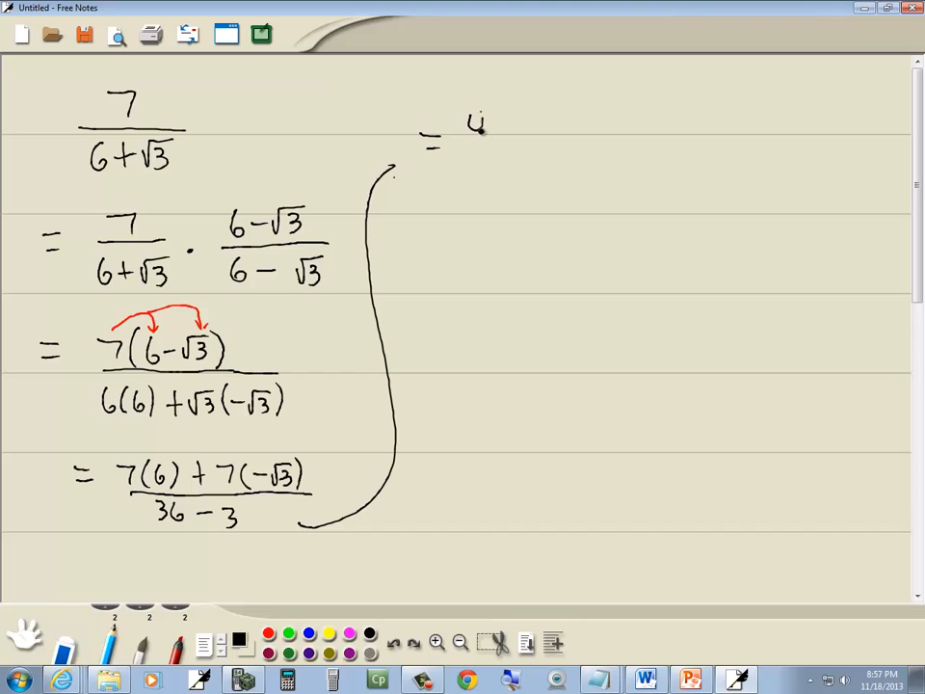
pyautogui.write('42 - 7√')
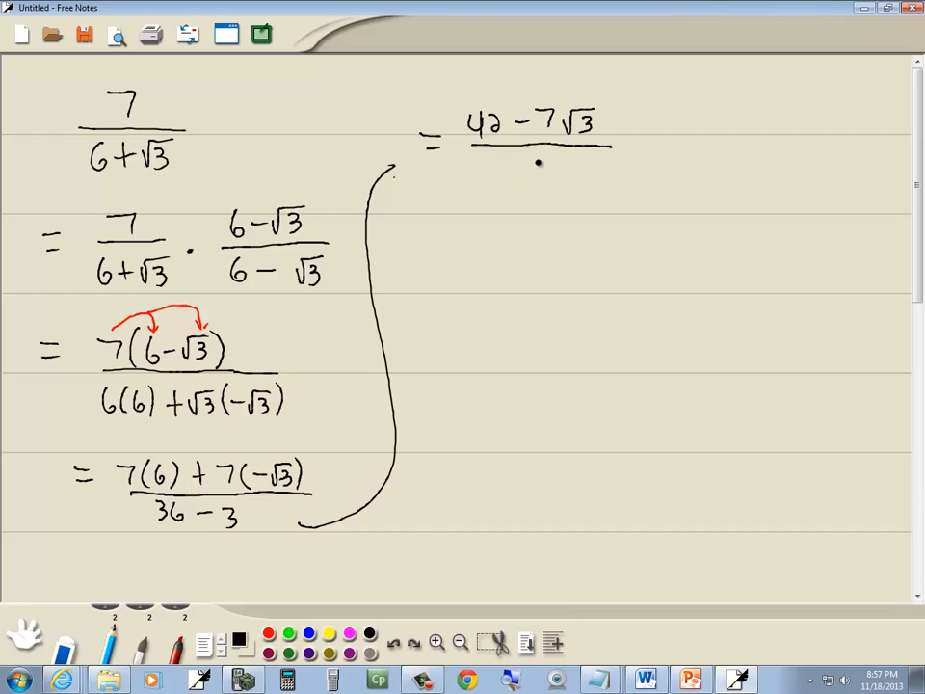
pyautogui.write('33')
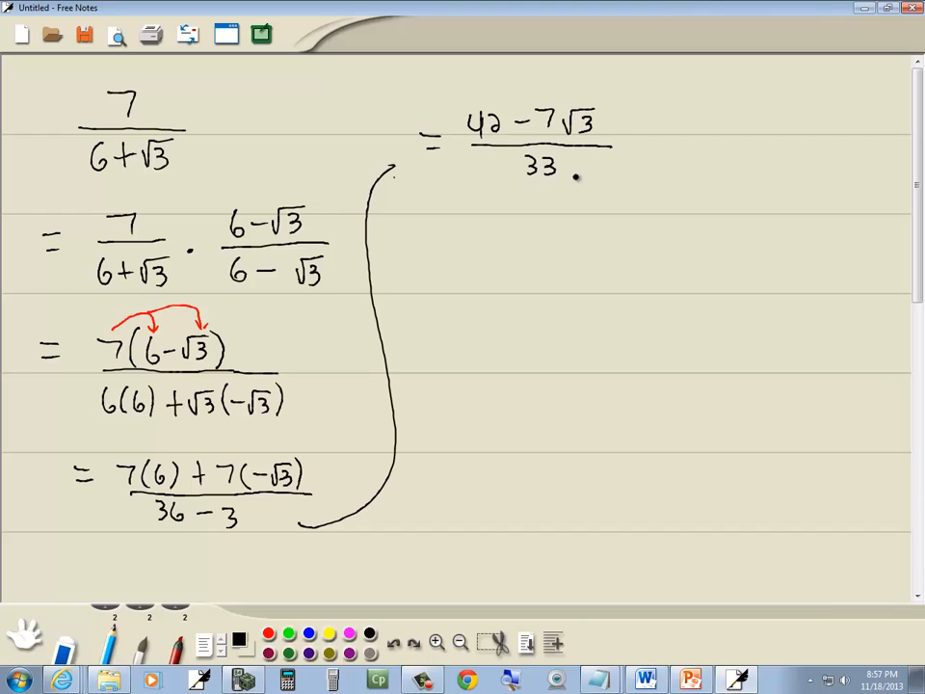